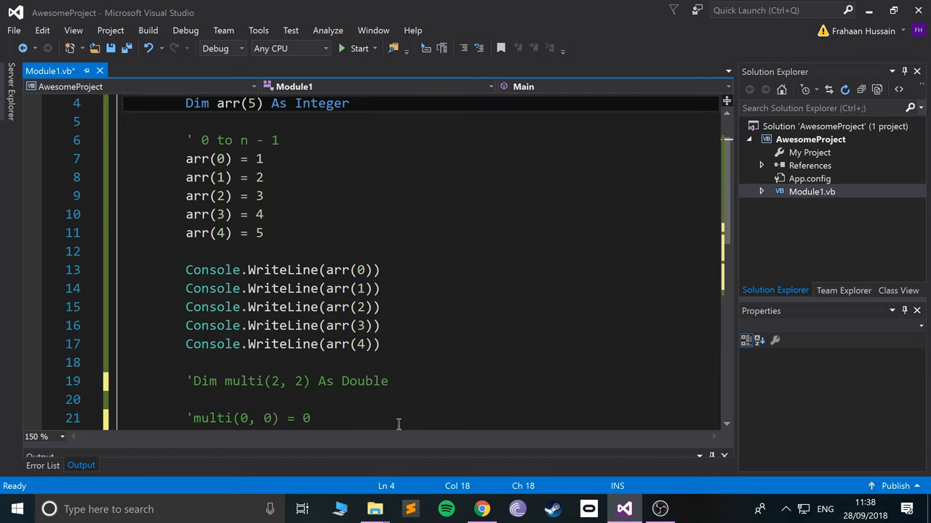
Retype the array size as 100 and comment out the five WriteLine lines
key("Backspace")
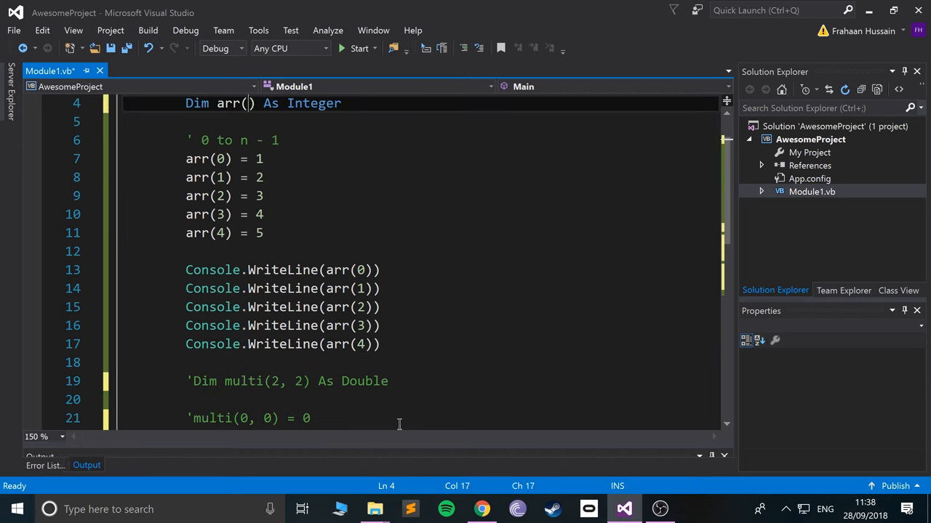
type("100")
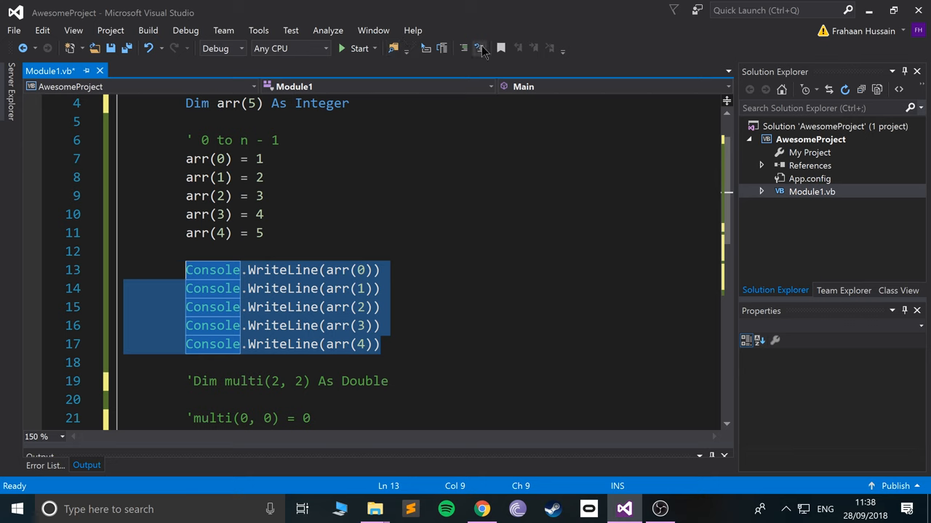
left_click(477, 48)
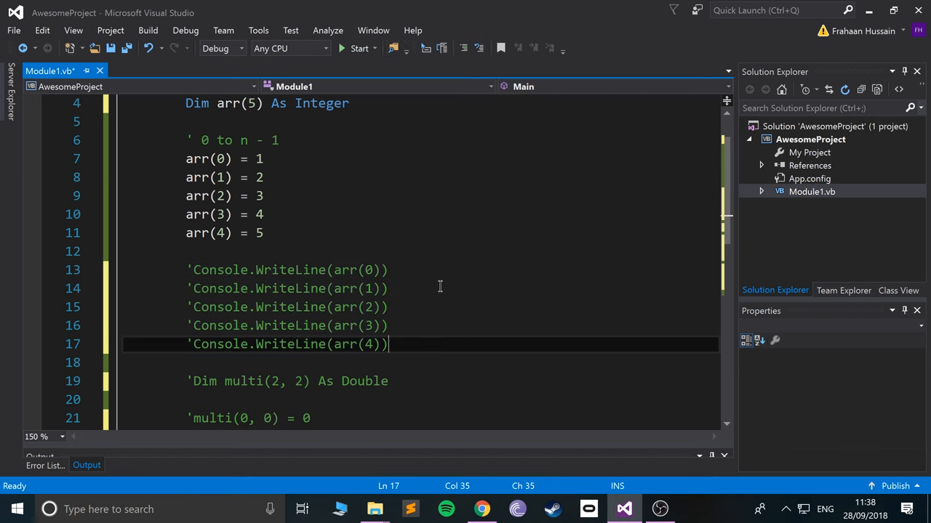
Start a For Each loop over arr and declare Dim val As Integer above it
type("For")
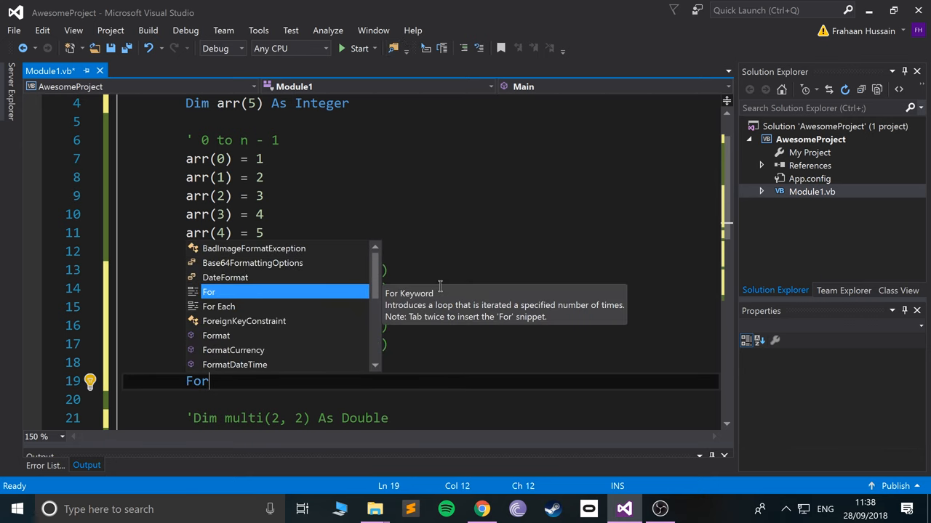
type("Each")
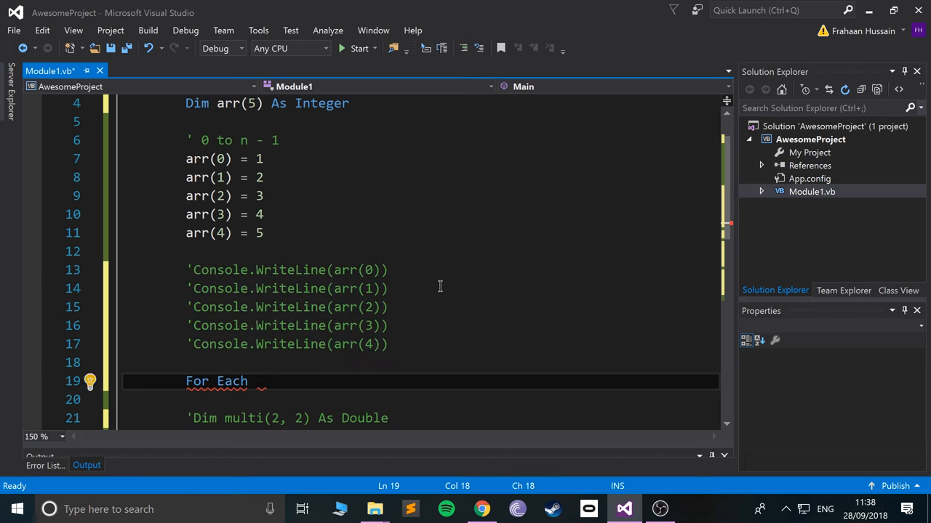
double_click(216, 381)
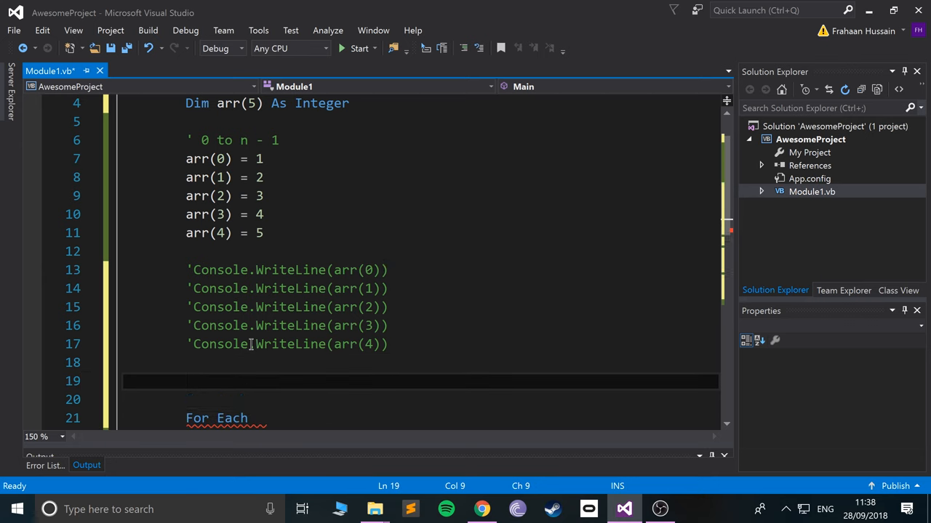
type("Dim")
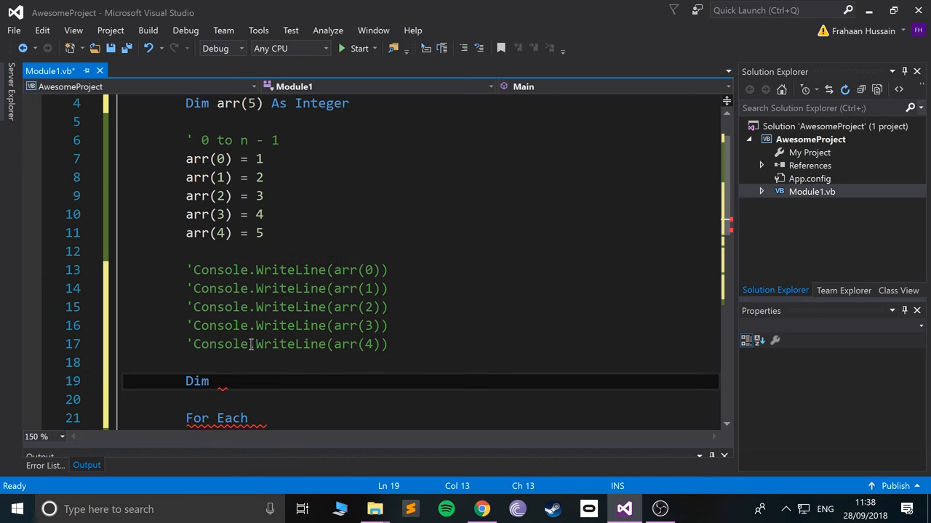
type("val As")
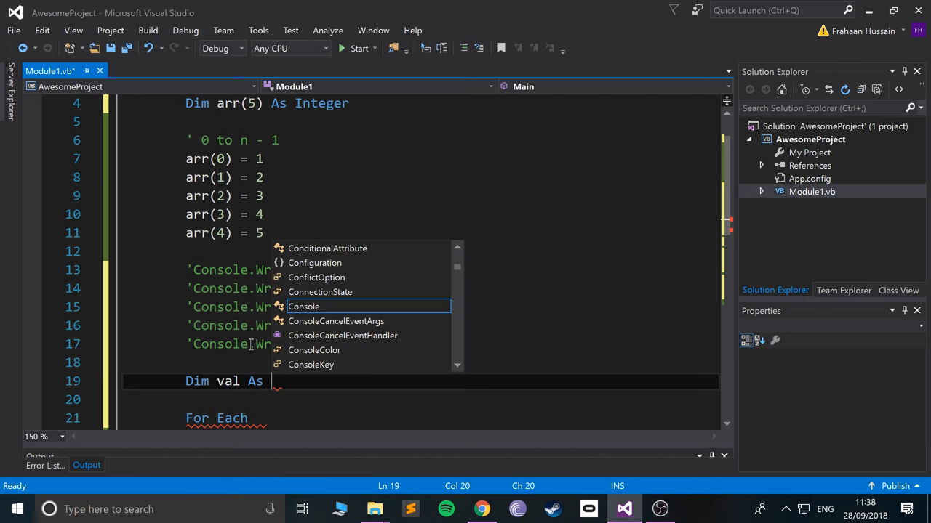
mouse_move(321, 102)
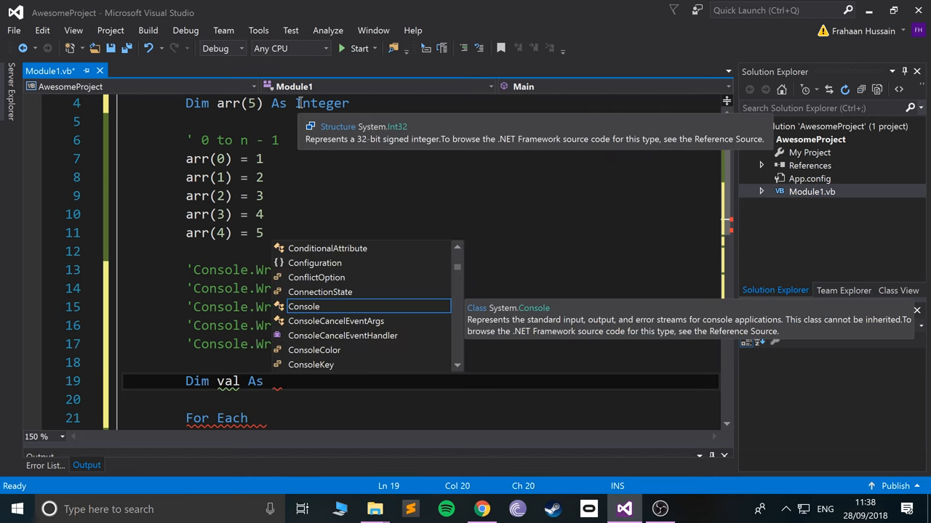
type("Integer")
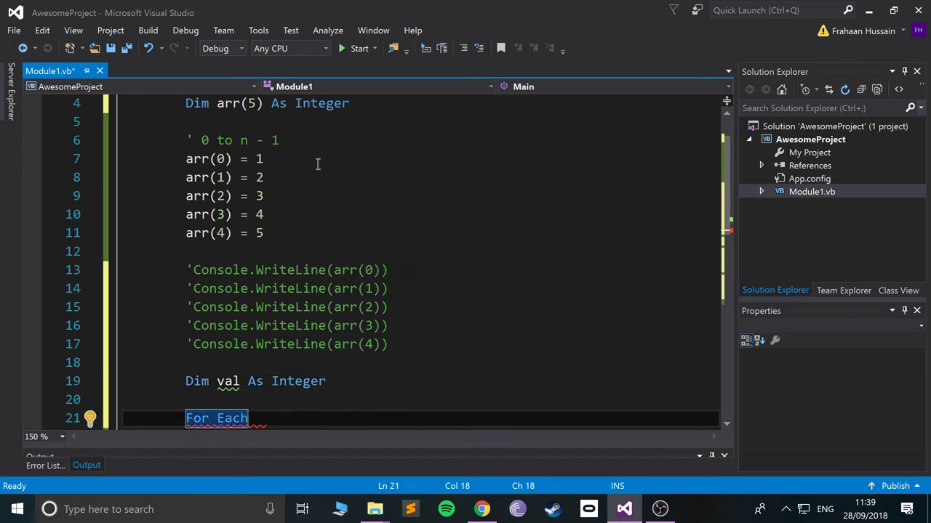
type("val In arr")
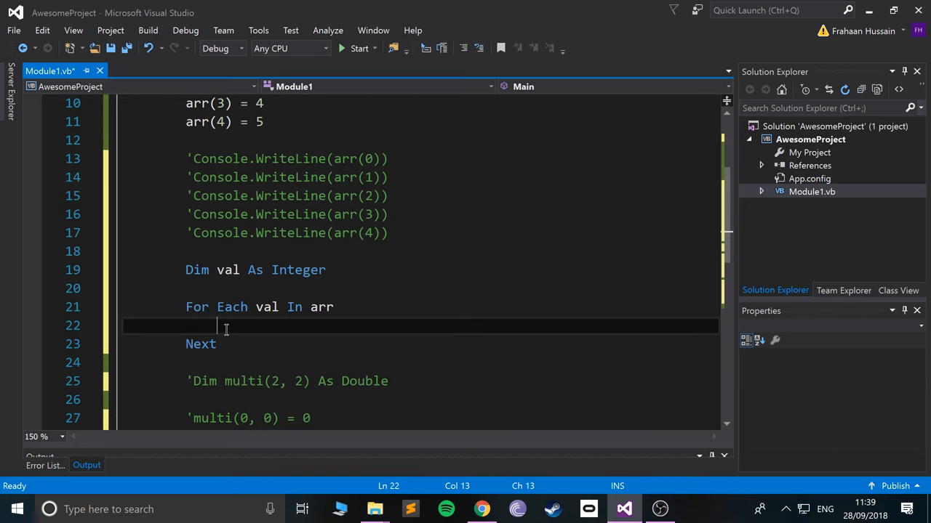
mouse_move(273, 270)
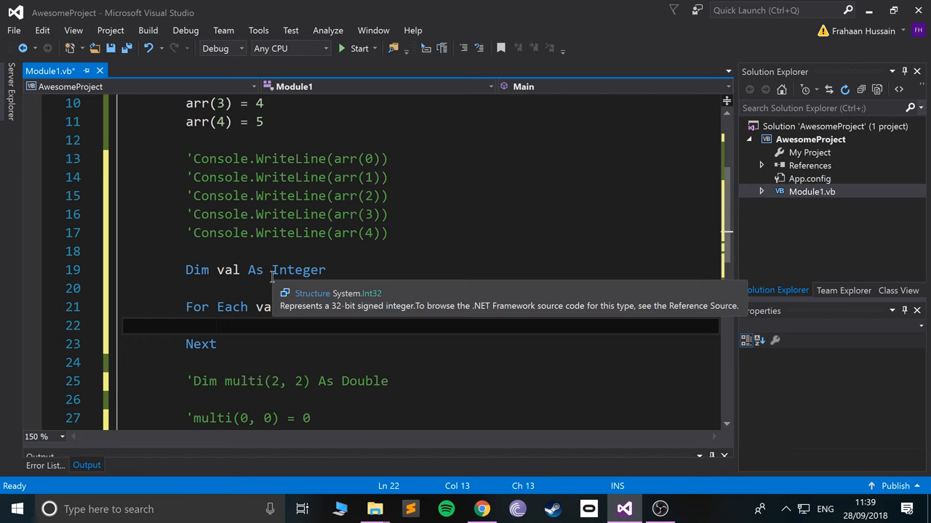
mouse_move(191, 158)
type("Console.WriteLine(arr(0")
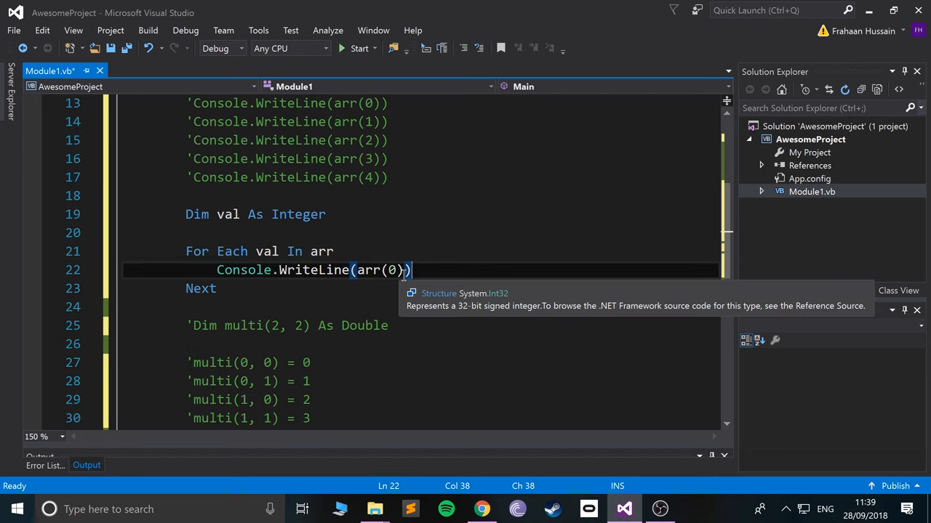
Complete the loop body to print each val, closing the program's output window
type("v")
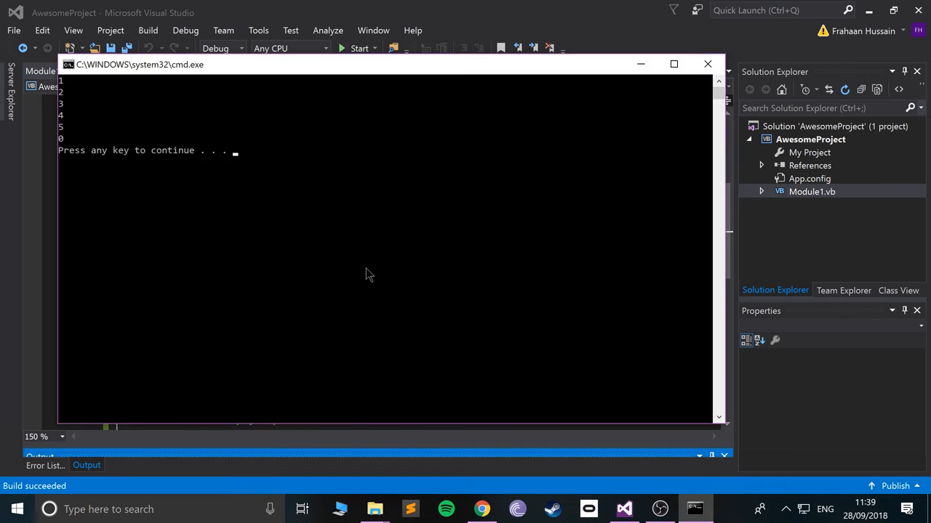
left_click(707, 64)
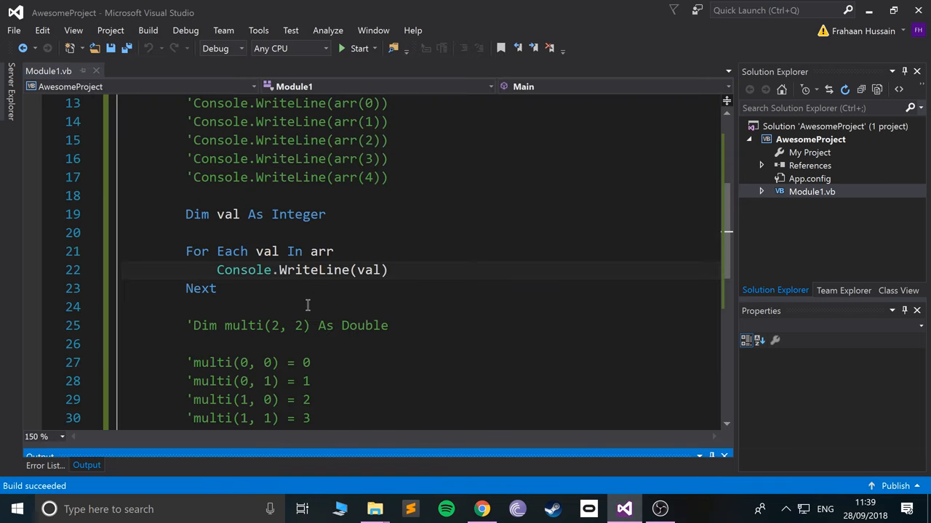
scroll("down", 3)
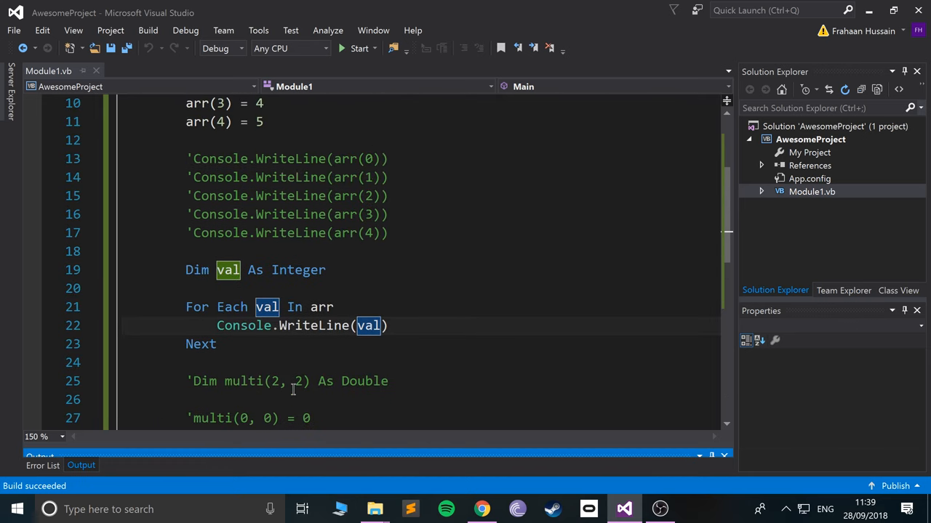
scroll("up", 3)
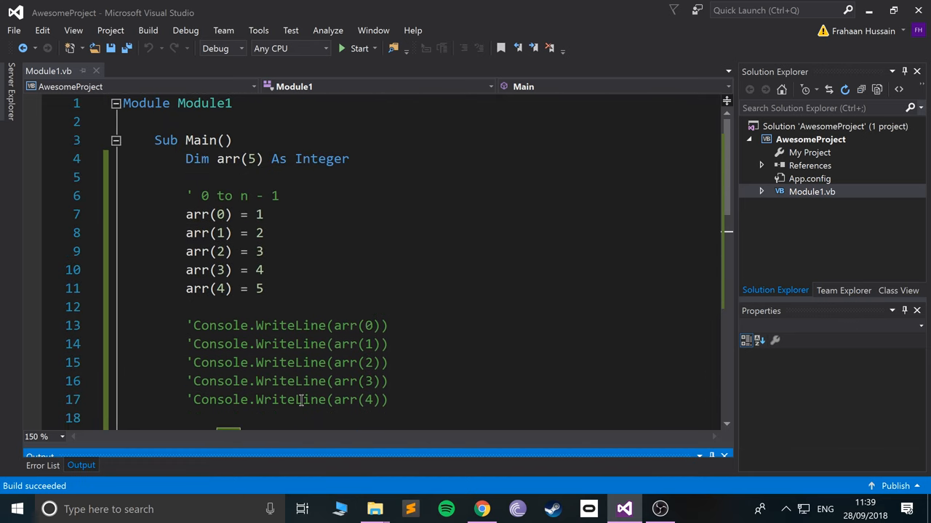
scroll("down", 3)
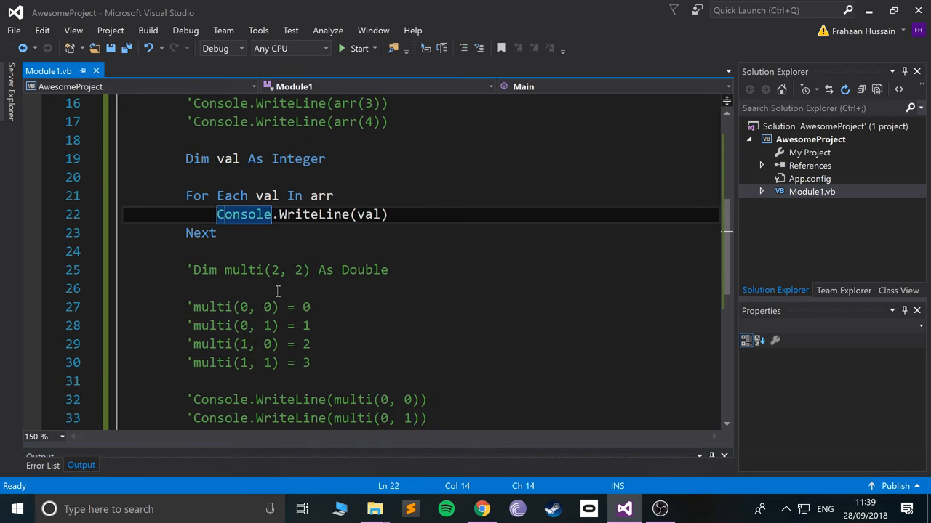
type("//")
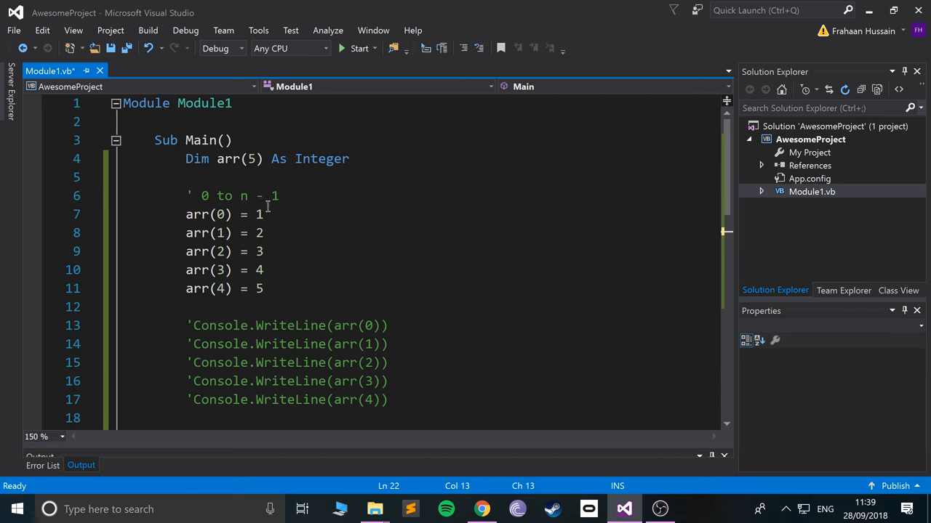
mouse_move(270, 289)
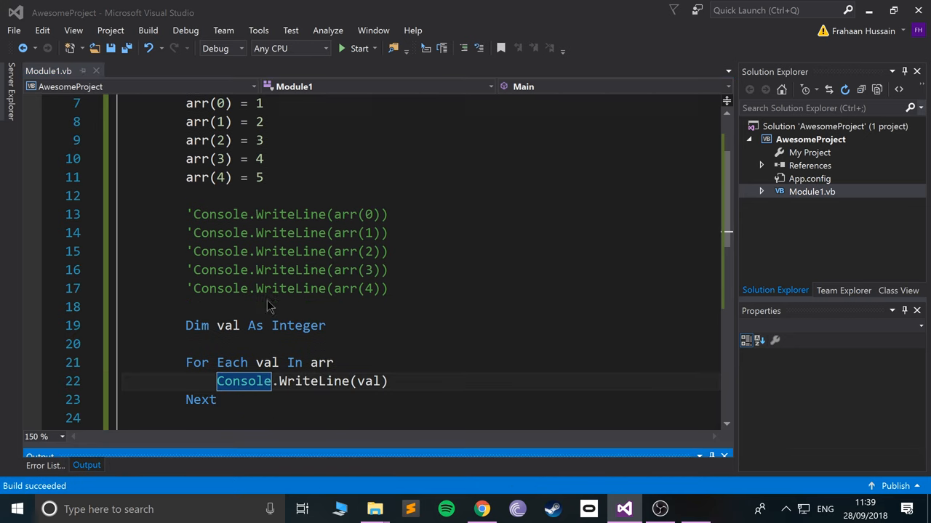
Add arr(5) = 6 after arr(4) = 5, replacing the mistyped arr(5) = 9 line
left_click(353, 49)
type("ar")
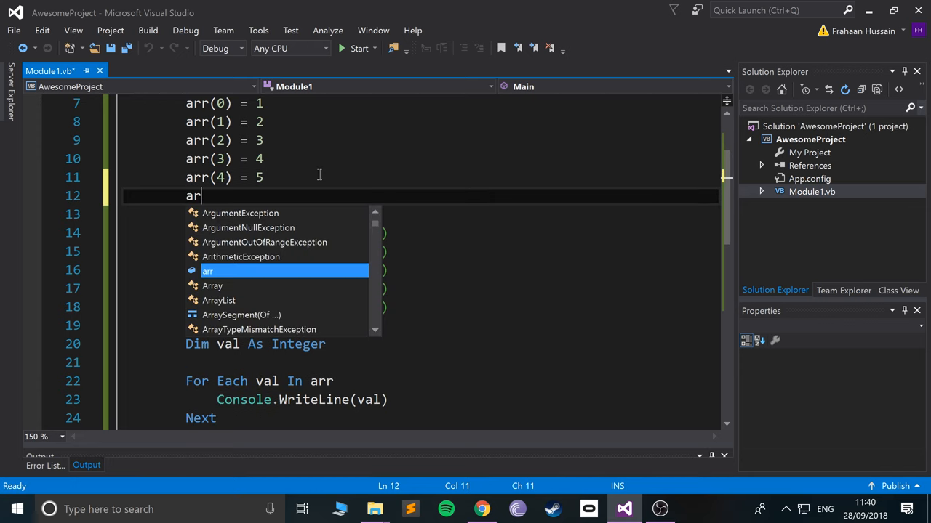
type("(5)")
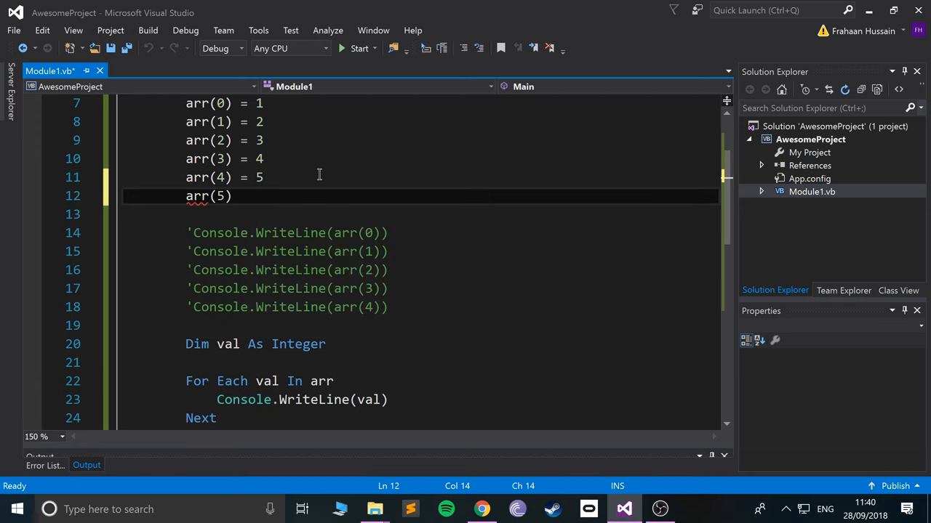
type("= 9")
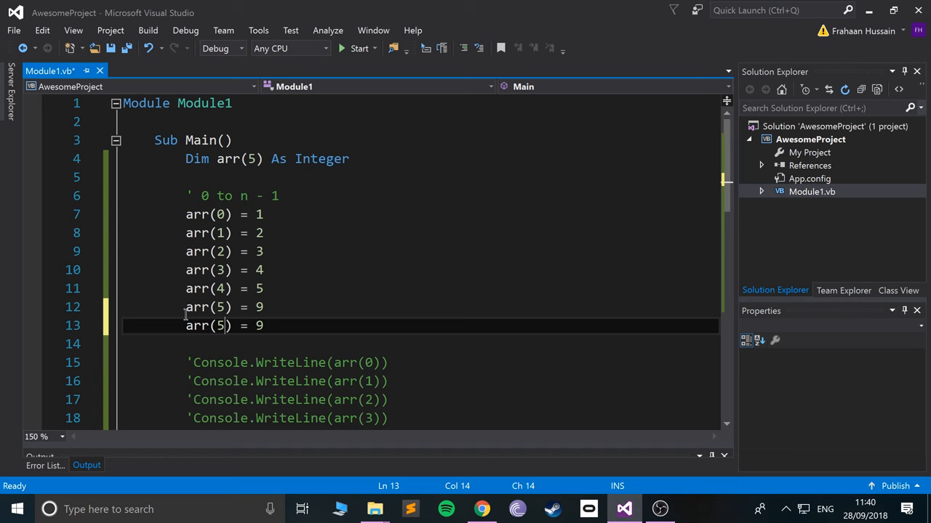
left_click(353, 48)
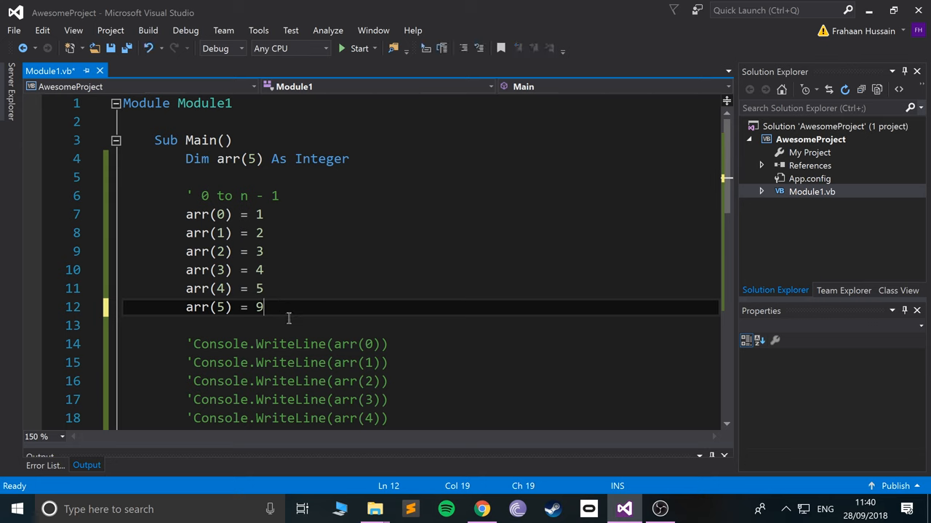
mouse_move(322, 252)
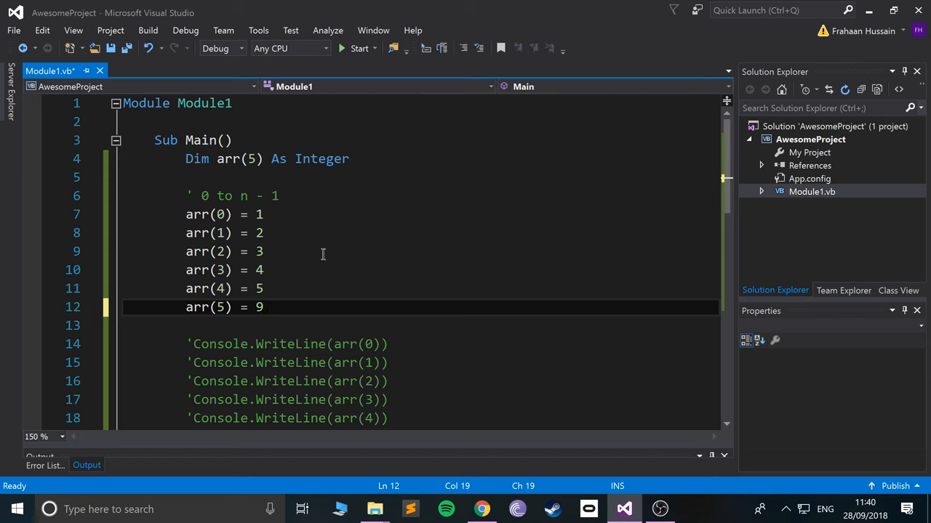
type("6")
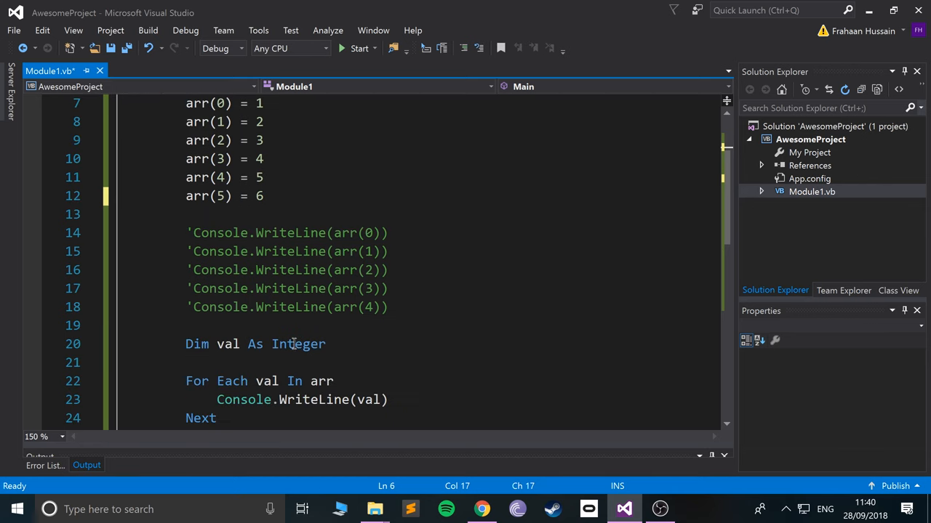
Scroll down through the module to review the code
scroll("down", 3)
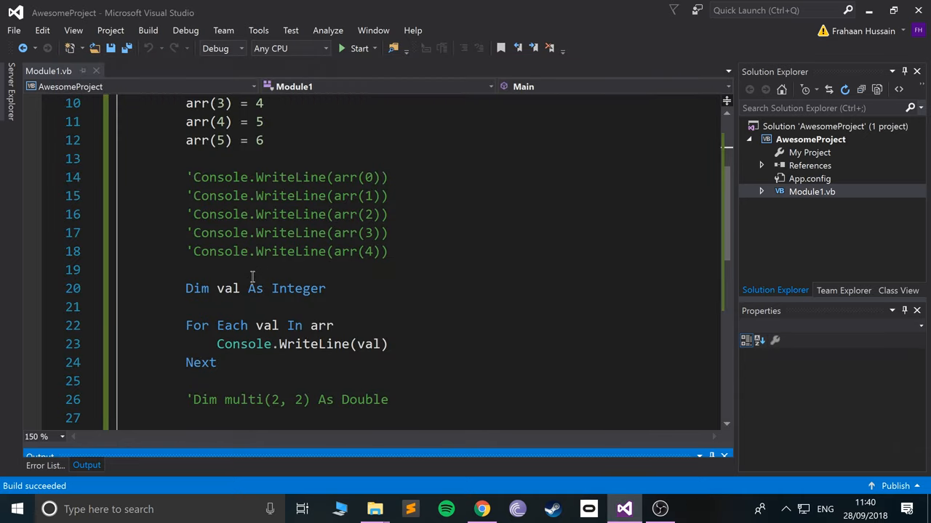
scroll("down", 3)
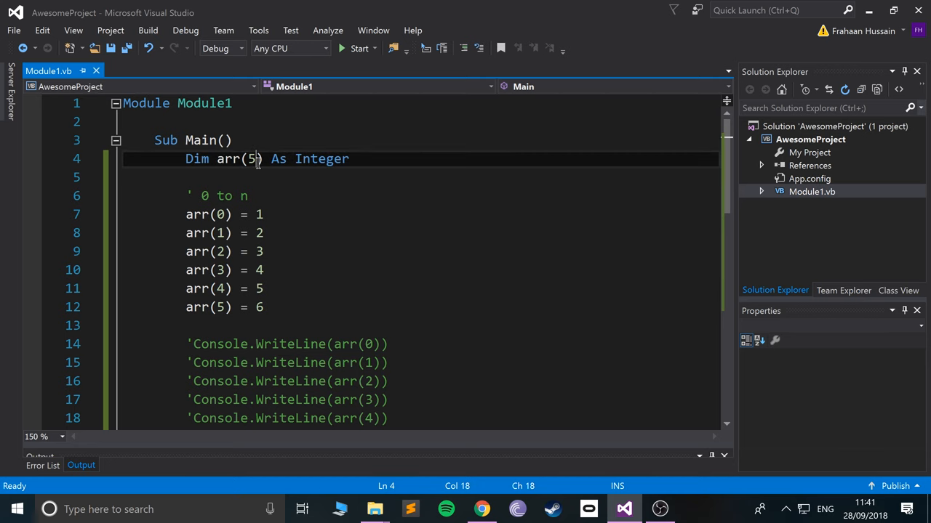
Size arr to 100, run it to print 1–6 then zeros, and return to the code
type("100")
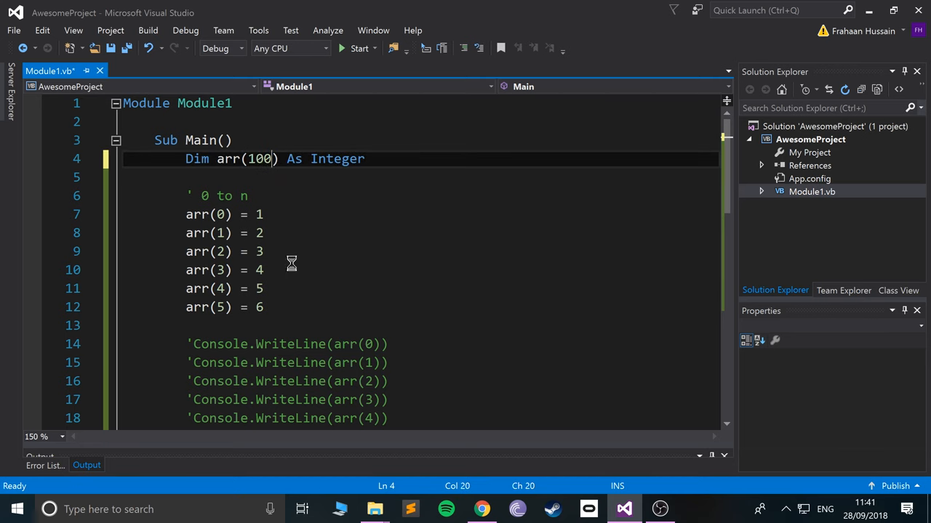
left_click(355, 48)
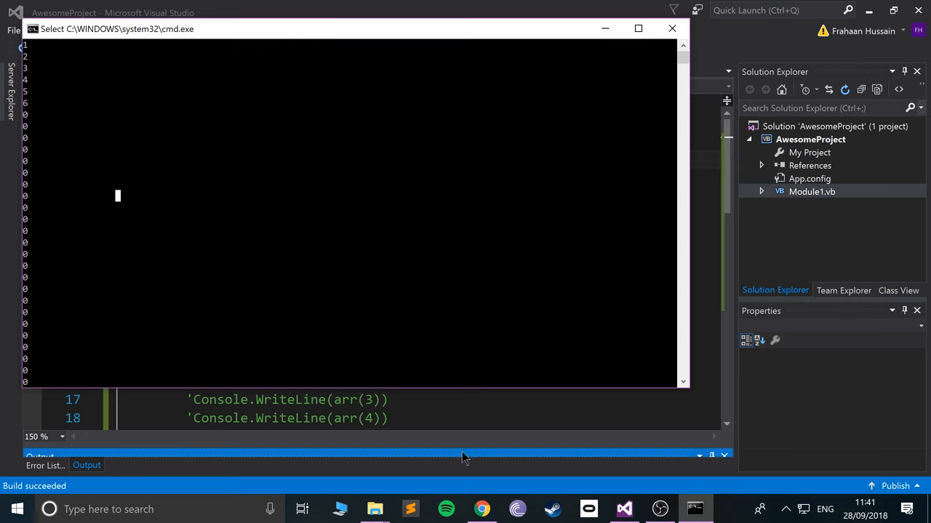
left_click(670, 28)
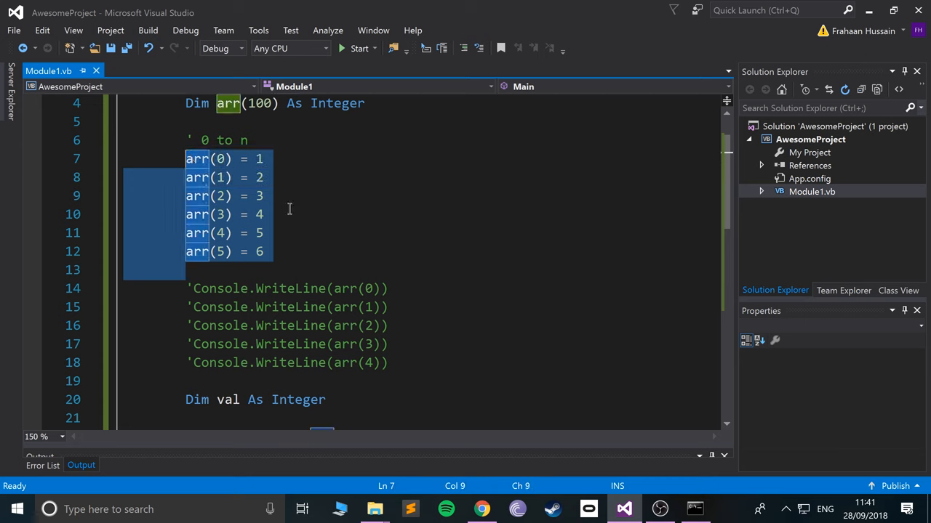
mouse_move(296, 235)
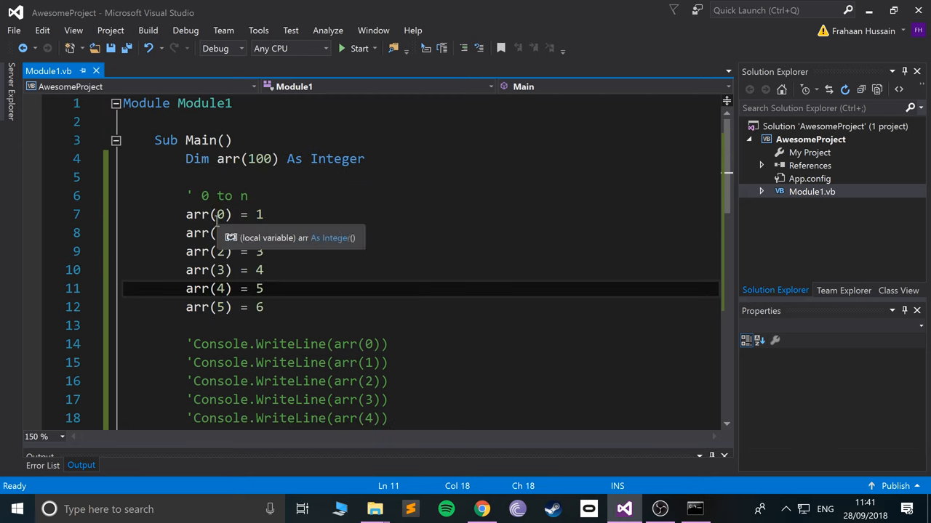
mouse_move(249, 170)
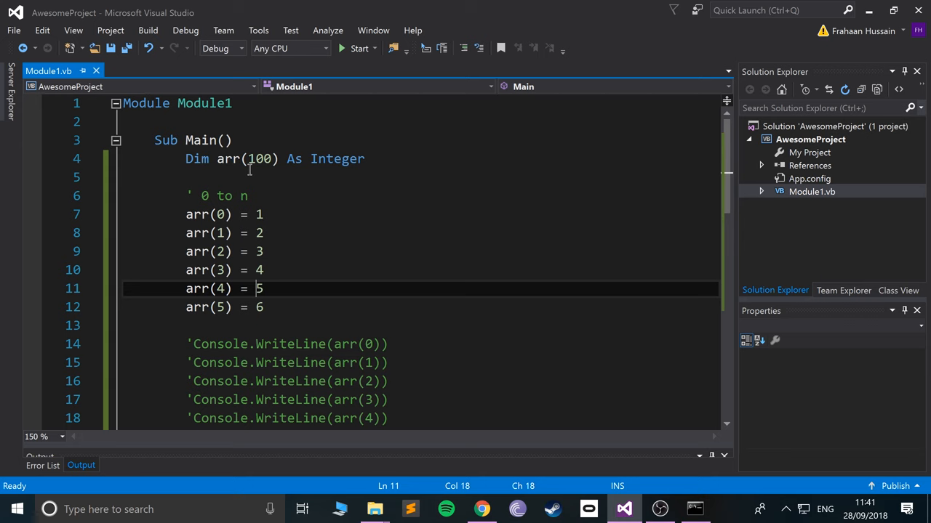
double_click(260, 158)
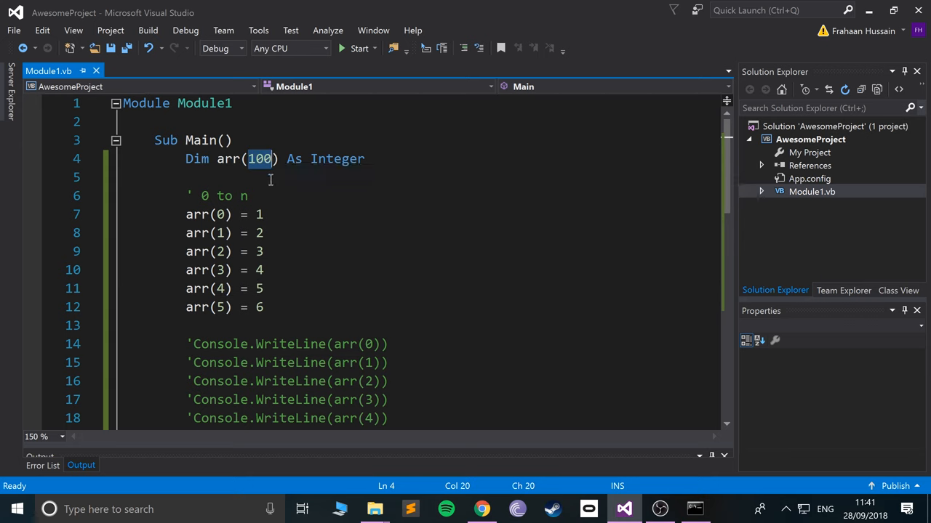
mouse_move(290, 251)
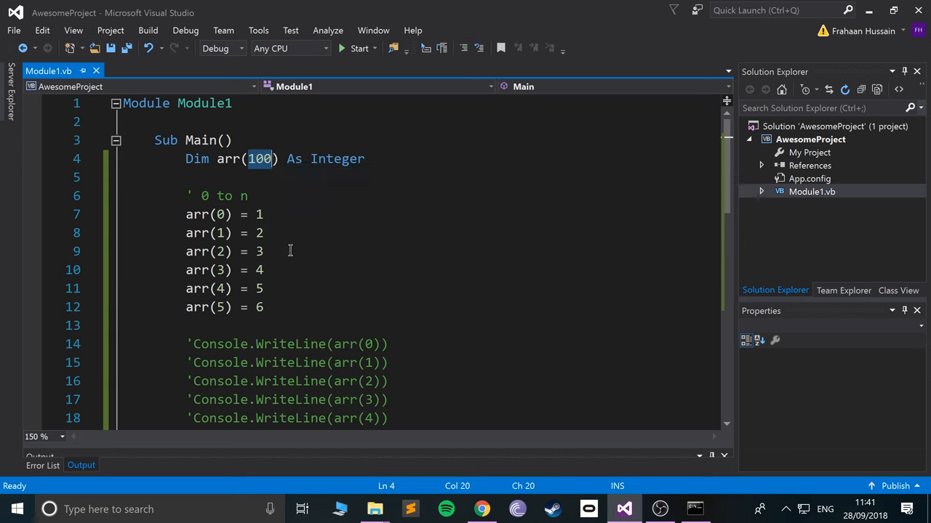
scroll("down", 3)
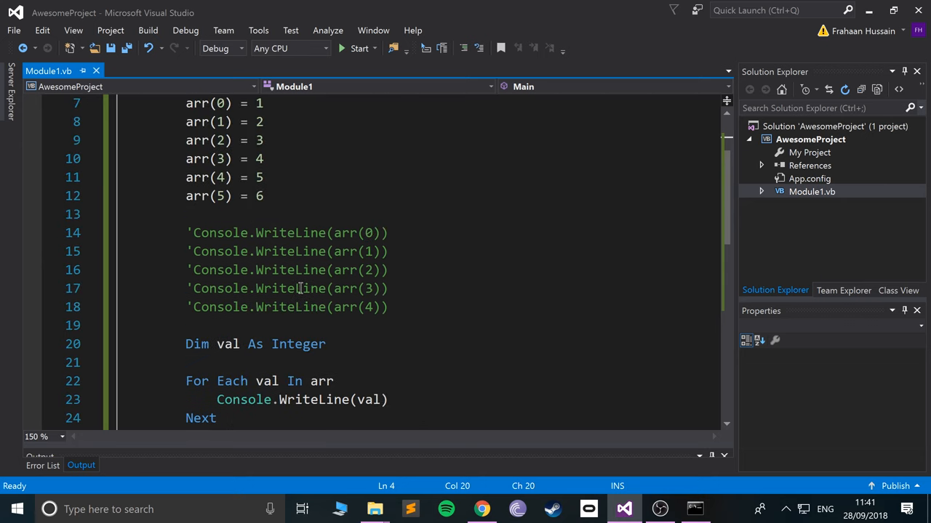